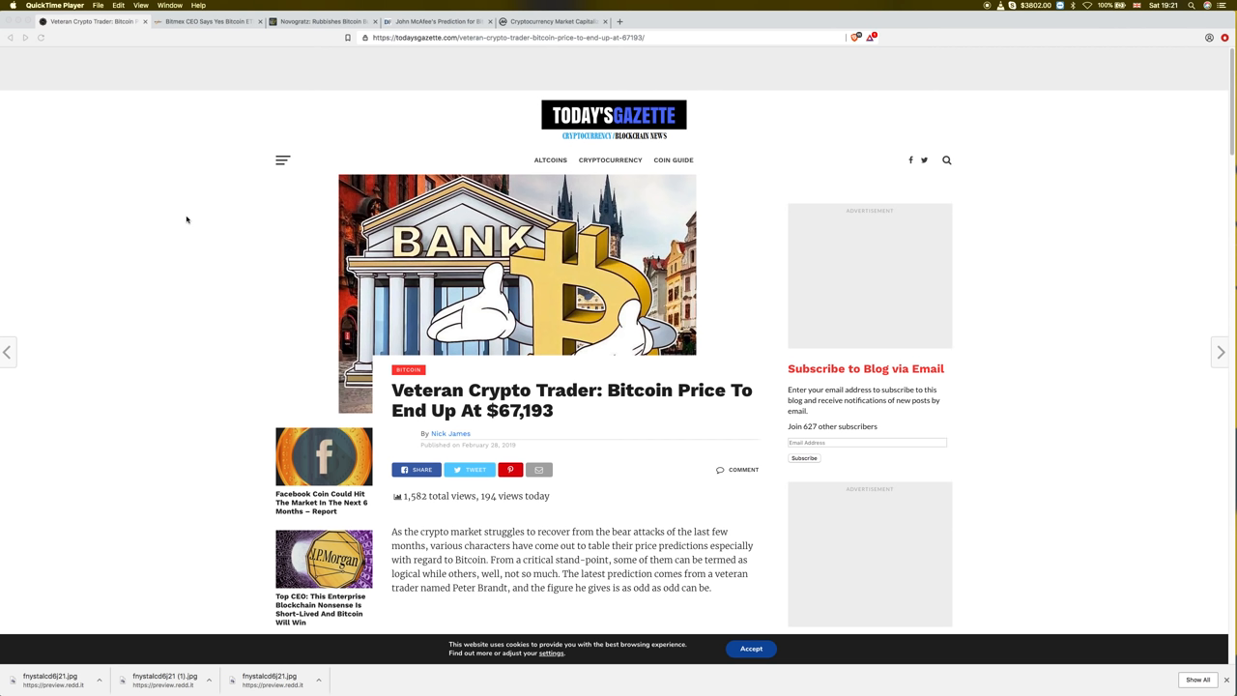
# Step: Scroll the Today's Gazette article down to its Table of Contents and 'The Strange Figure' heading
pyautogui.scroll(-3)
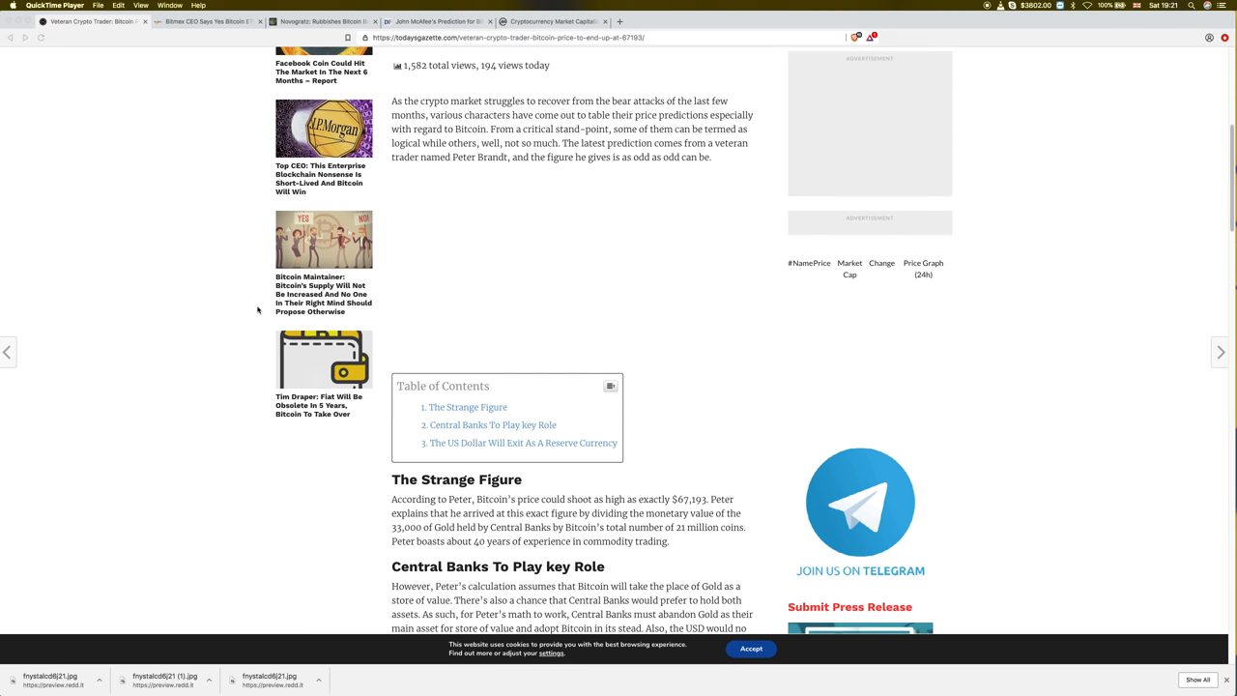
pyautogui.scroll(-3)
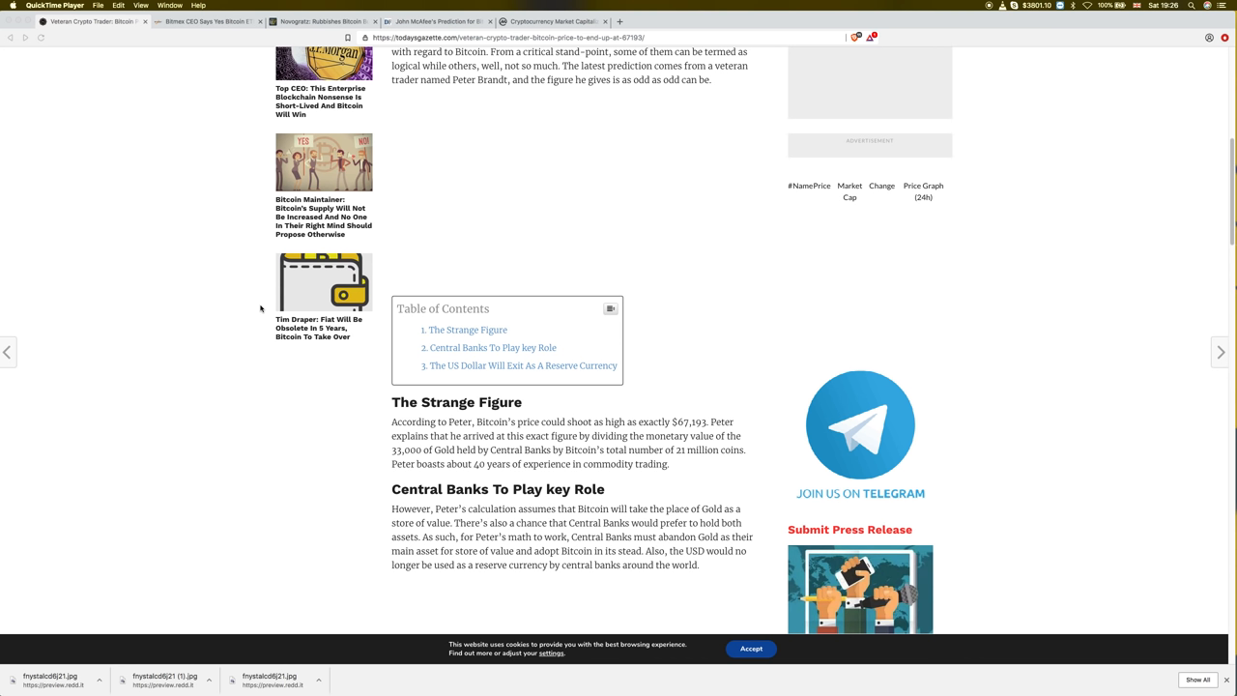
pyautogui.moveTo(199, 197)
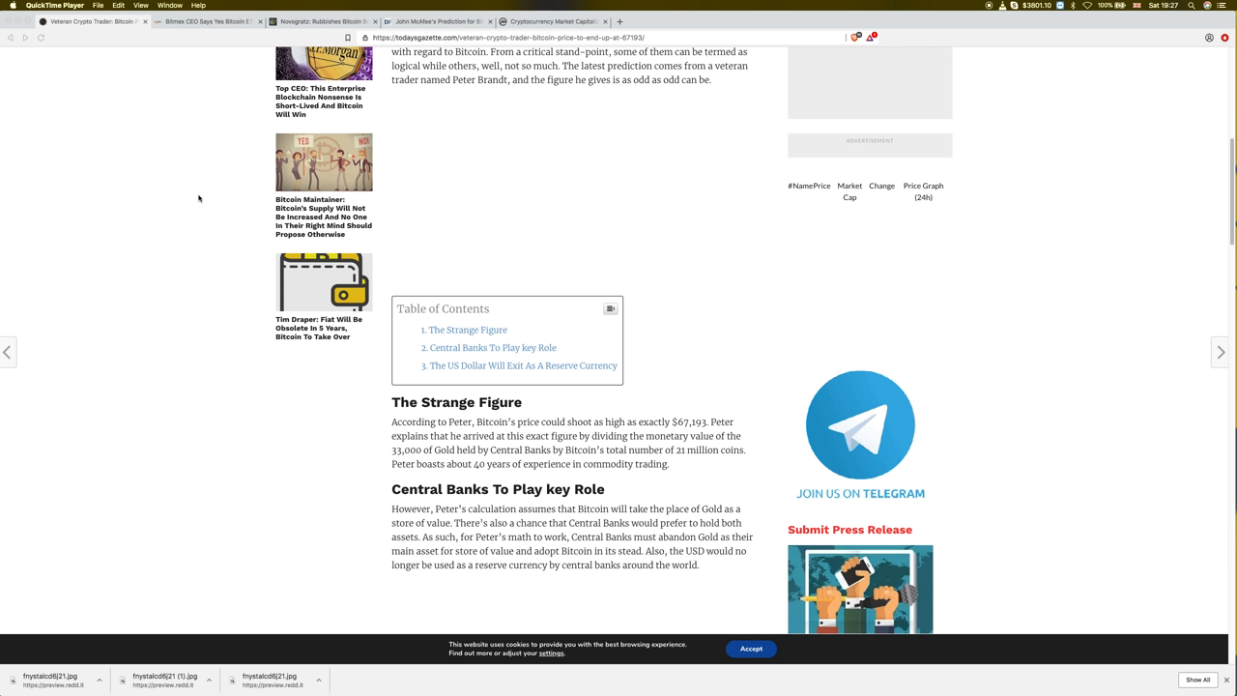
pyautogui.moveTo(257, 91)
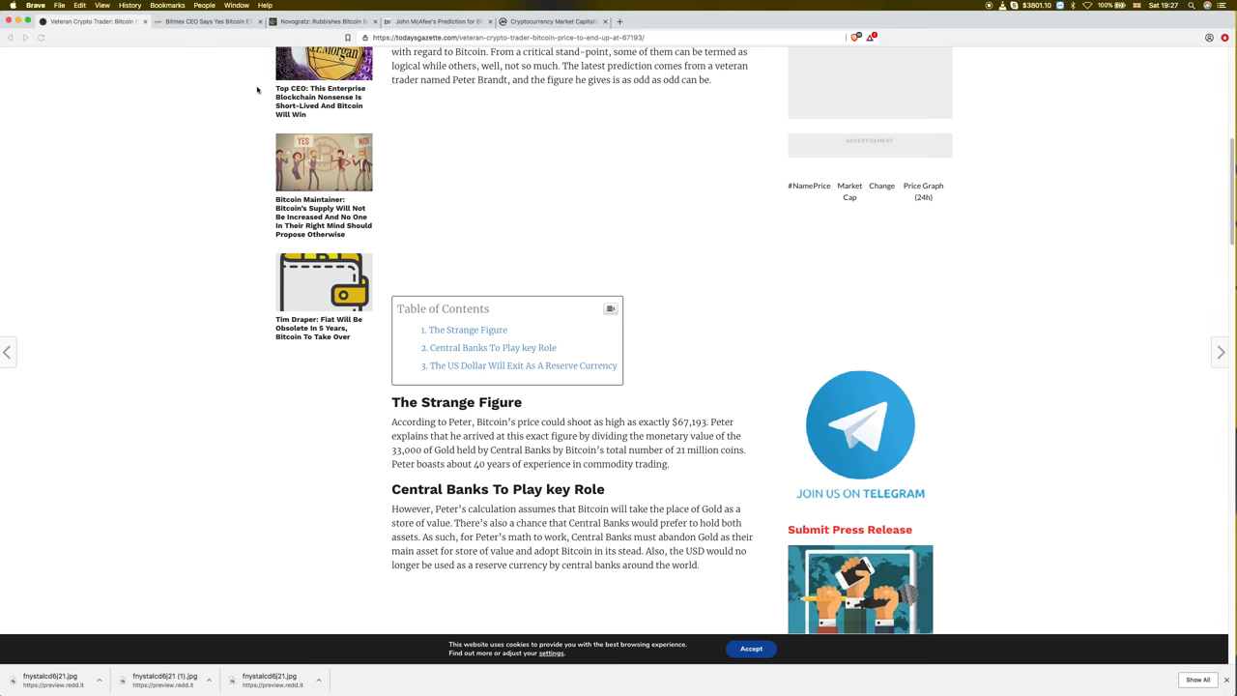
pyautogui.click(208, 21)
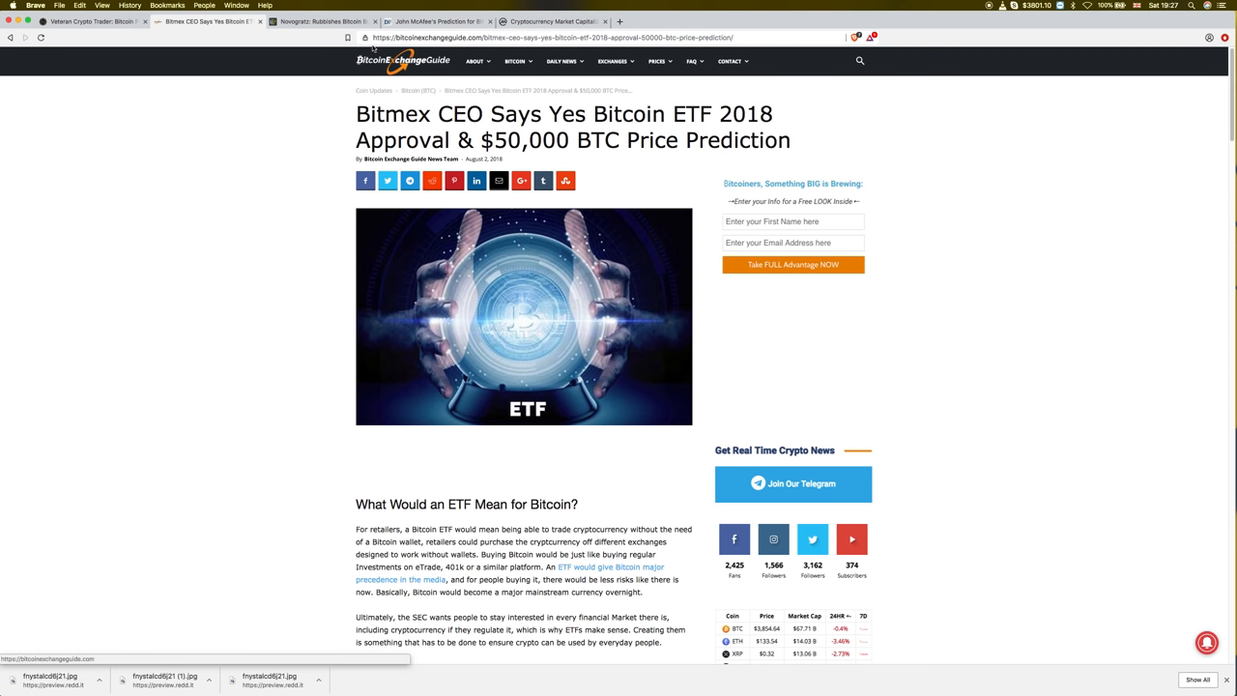
pyautogui.click(325, 22)
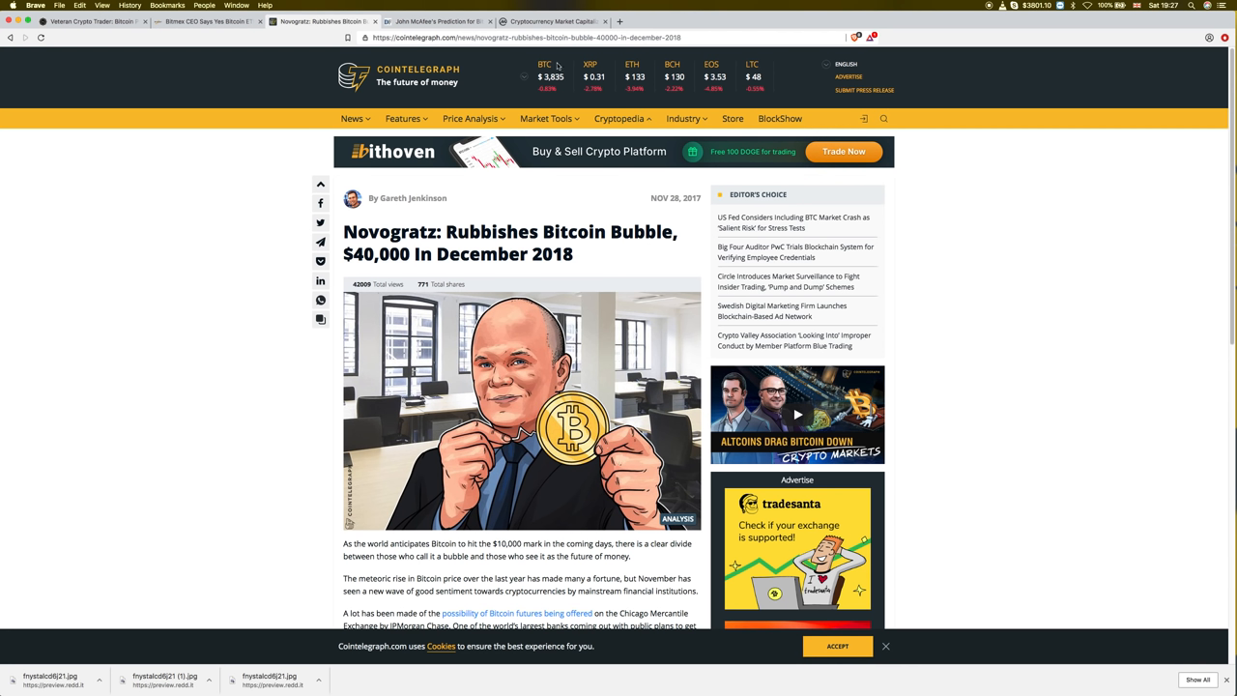
pyautogui.click(441, 22)
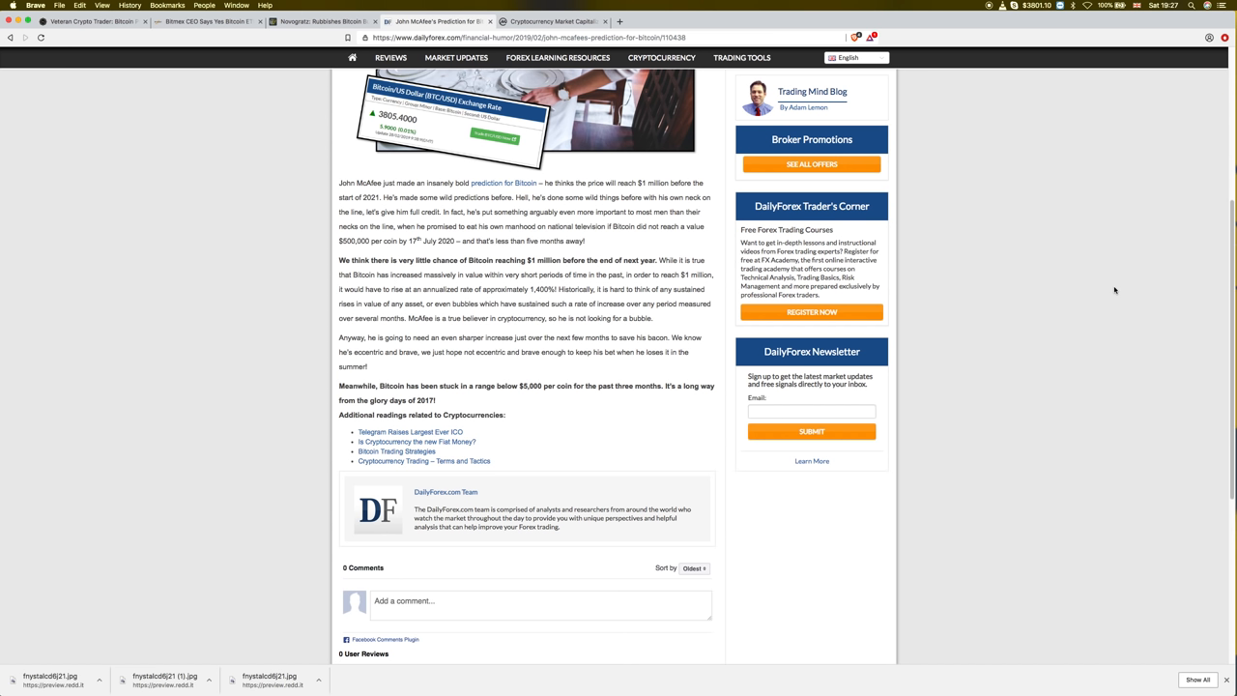
pyautogui.moveTo(1008, 298)
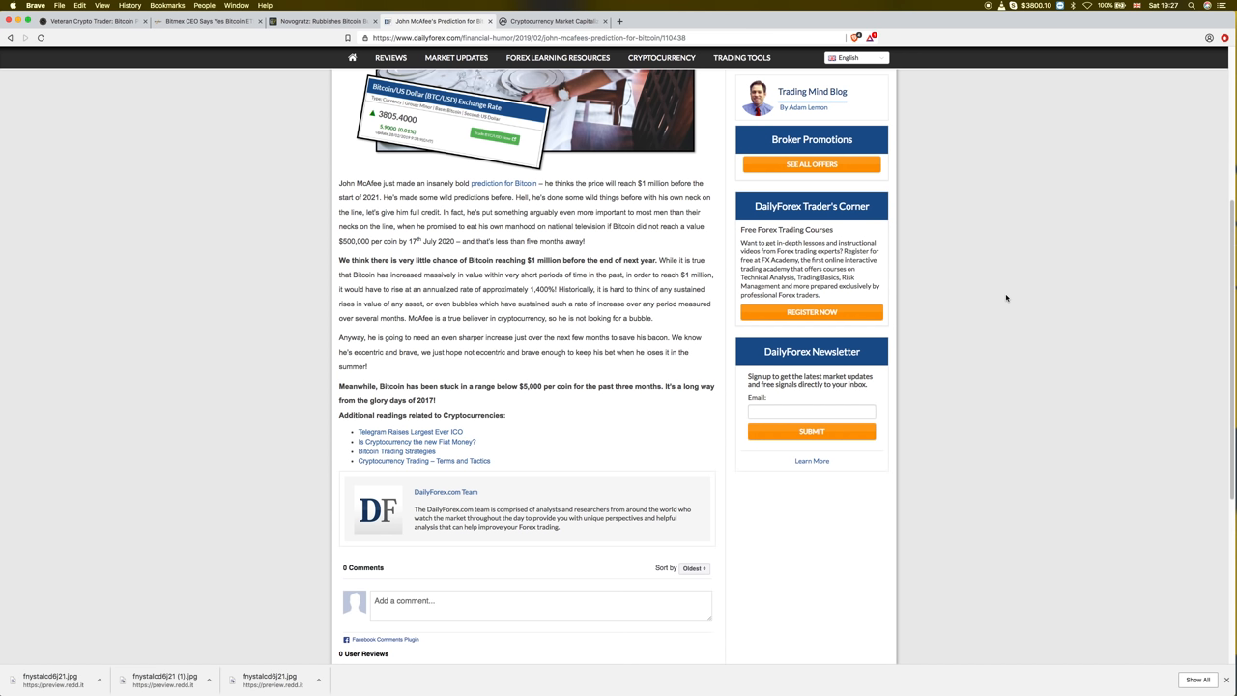
pyautogui.moveTo(716, 186)
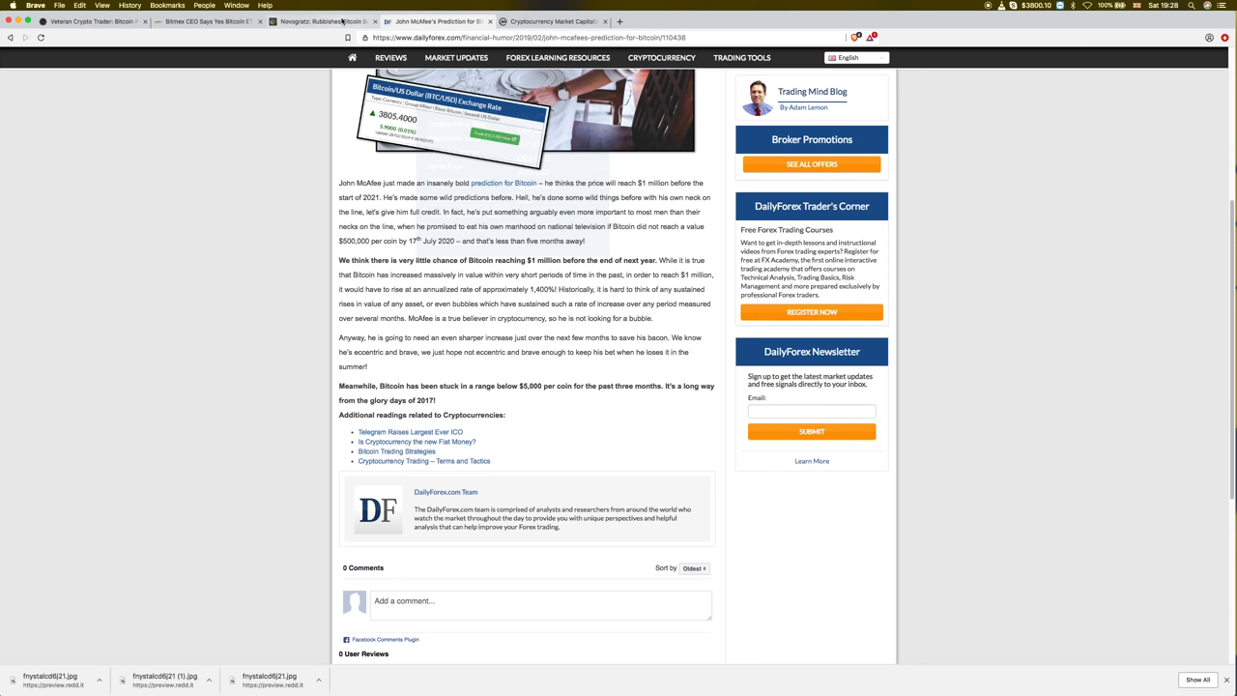
# Step: Revisit the Novogratz Bitcoin bubble article, then switch to CoinMarketCap's Top 100 Cryptocurrencies table
pyautogui.click(325, 21)
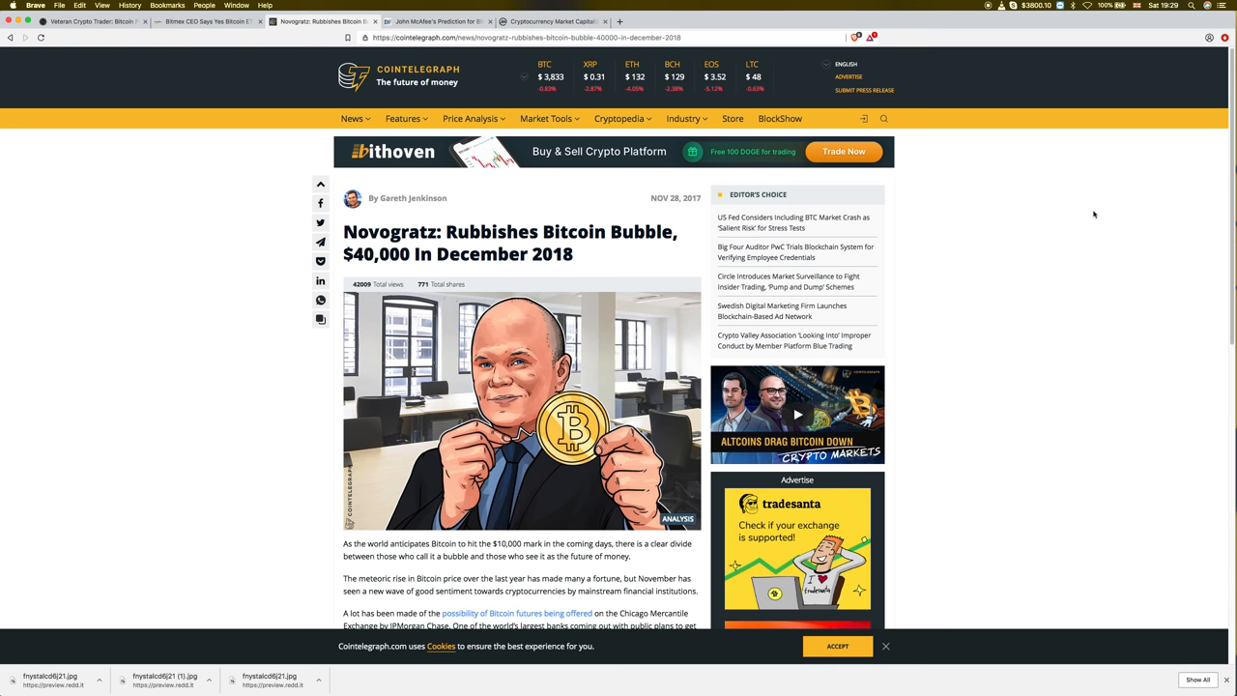
pyautogui.moveTo(1082, 276)
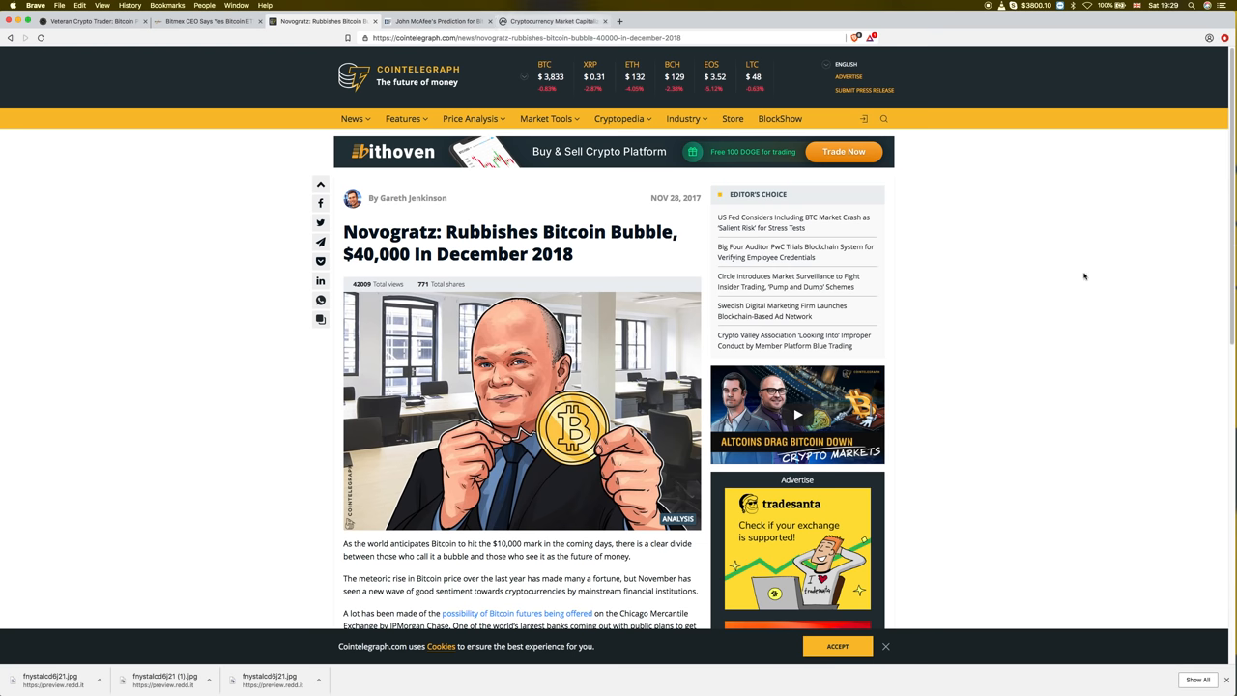
pyautogui.click(551, 21)
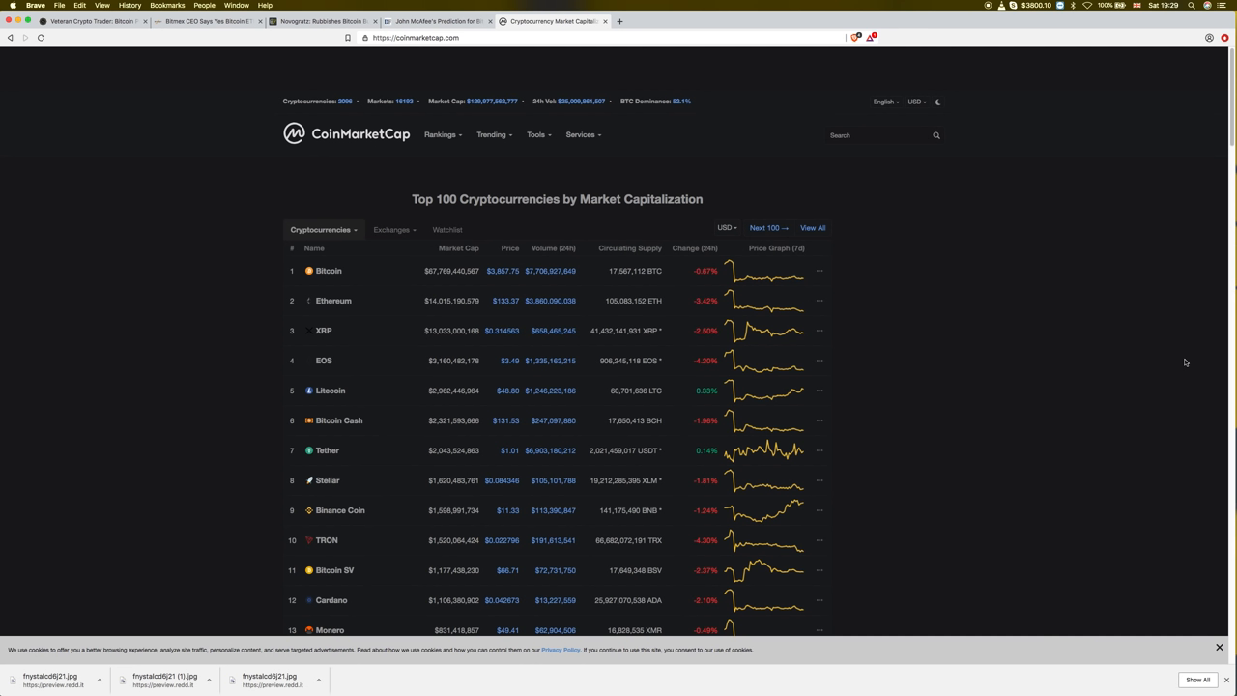